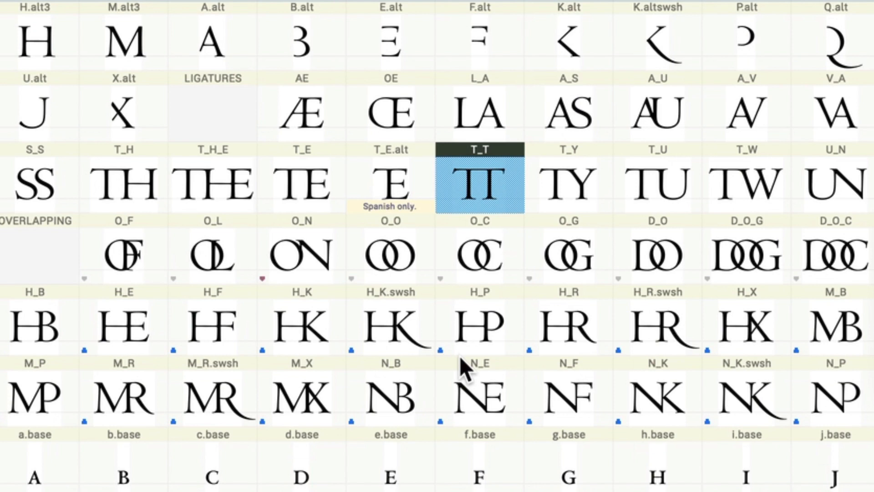
# Add the Discretionary Ligatures (dlig) feature from the Features panel menu, auto-filled with rules like sub T T by T_T
pyautogui.scroll(-3)
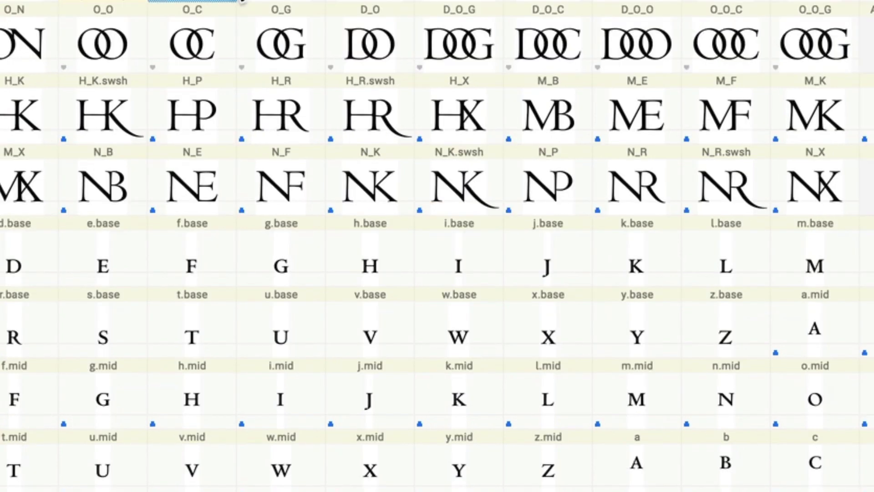
pyautogui.moveTo(805, 67)
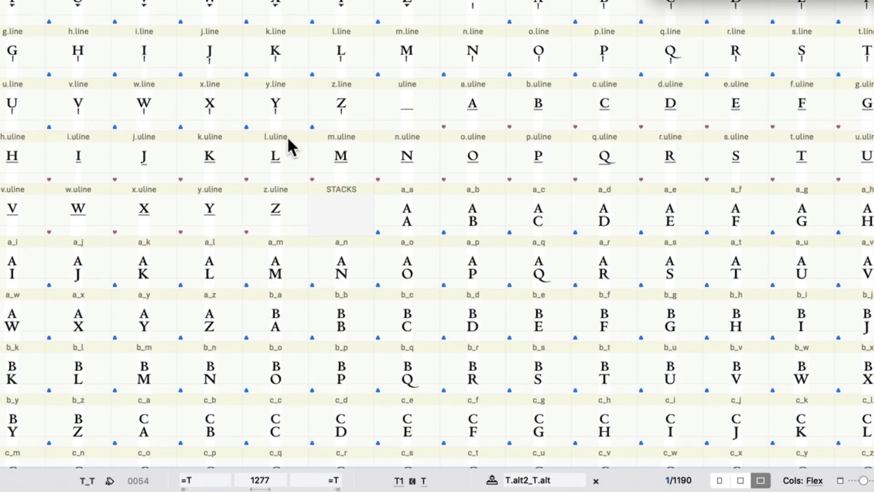
pyautogui.scroll(-3)
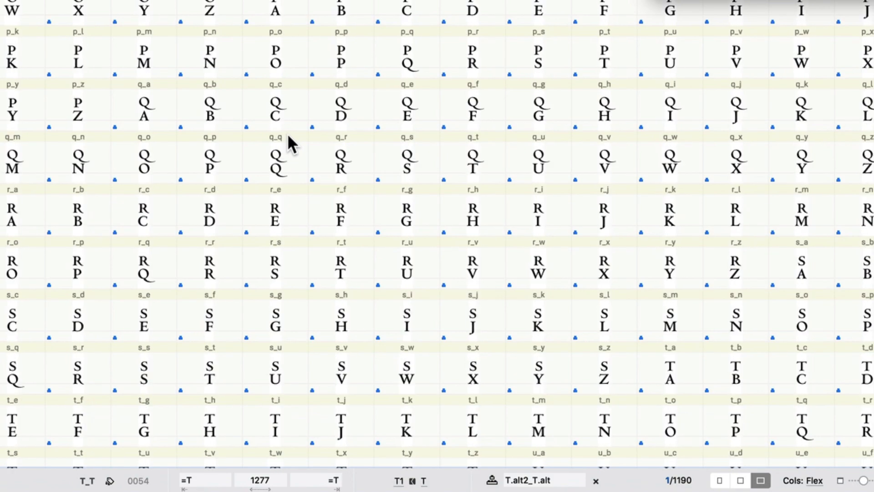
pyautogui.scroll(-3)
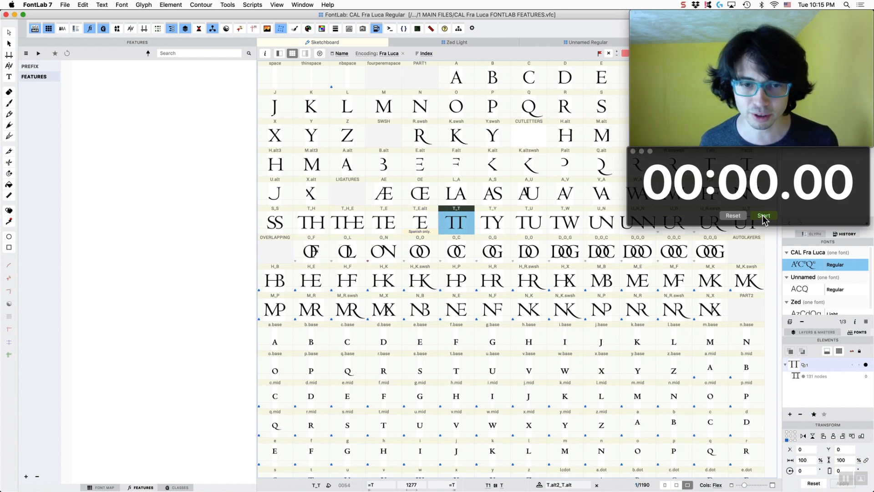
pyautogui.click(763, 216)
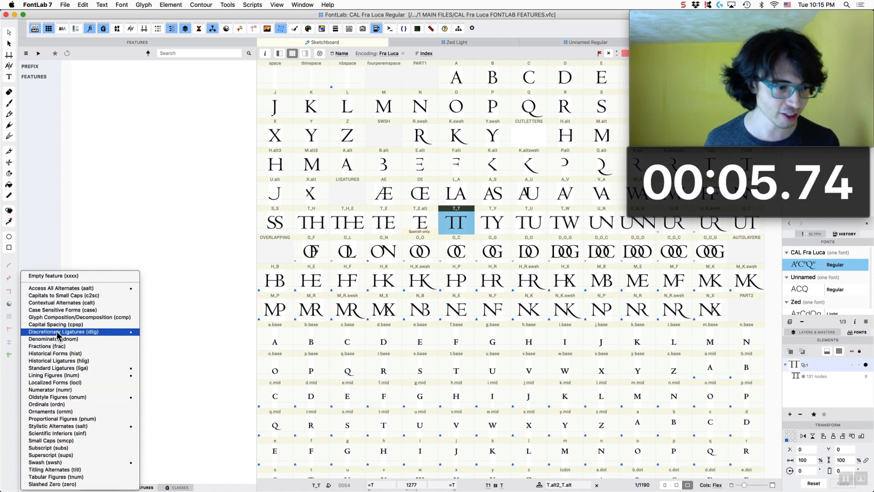
pyautogui.click(64, 331)
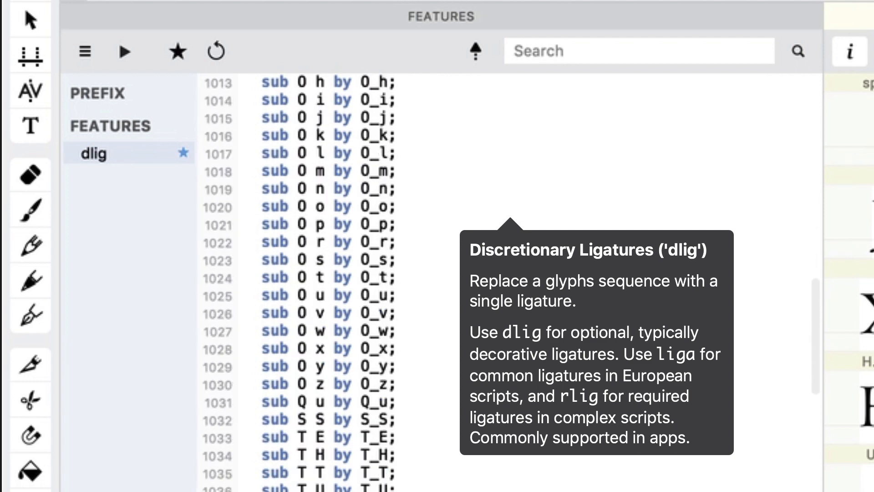
pyautogui.scroll(-3)
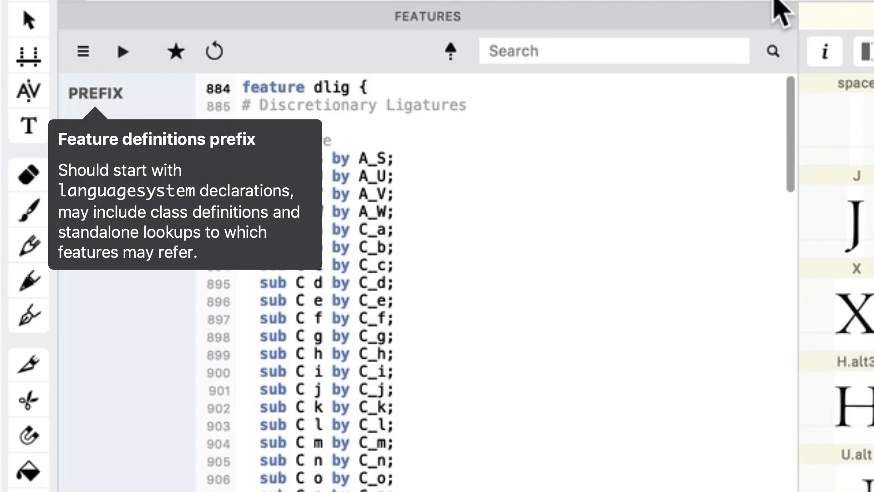
pyautogui.scroll(-3)
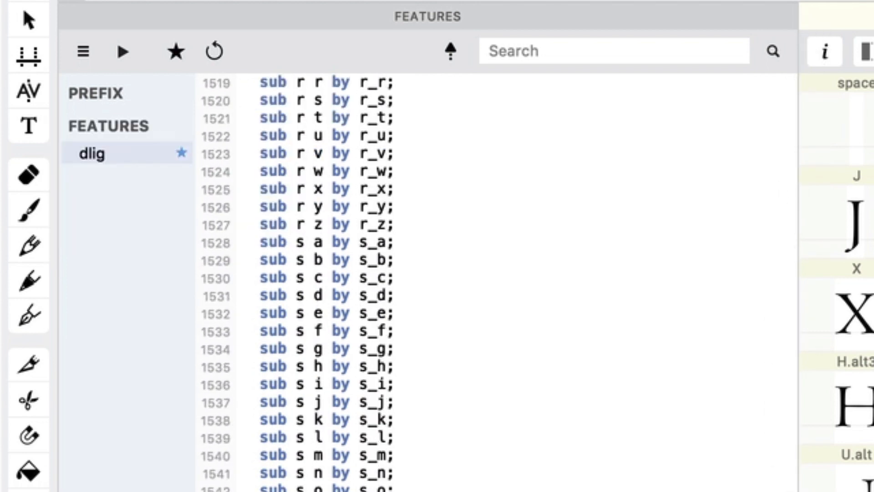
pyautogui.scroll(-3)
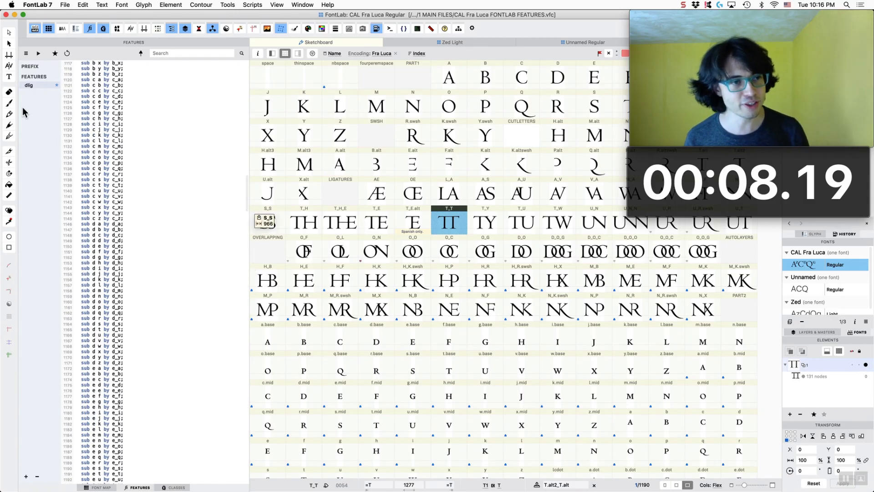
pyautogui.moveTo(176, 51)
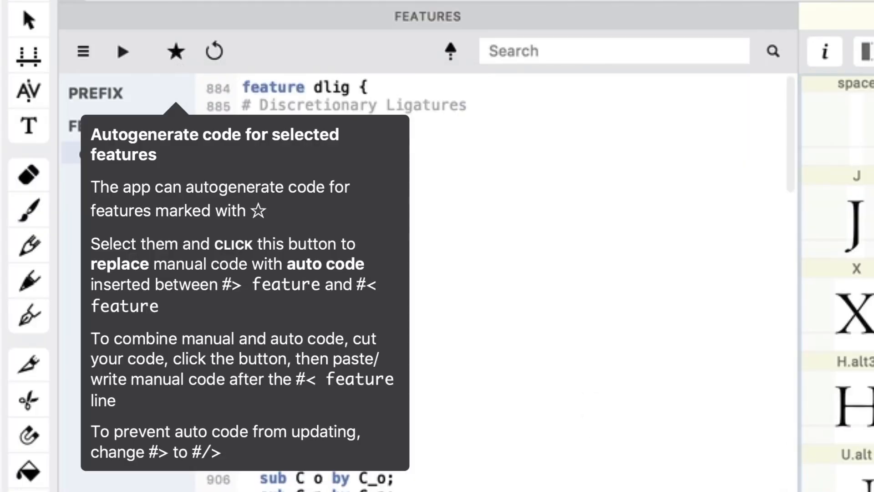
pyautogui.moveTo(176, 51)
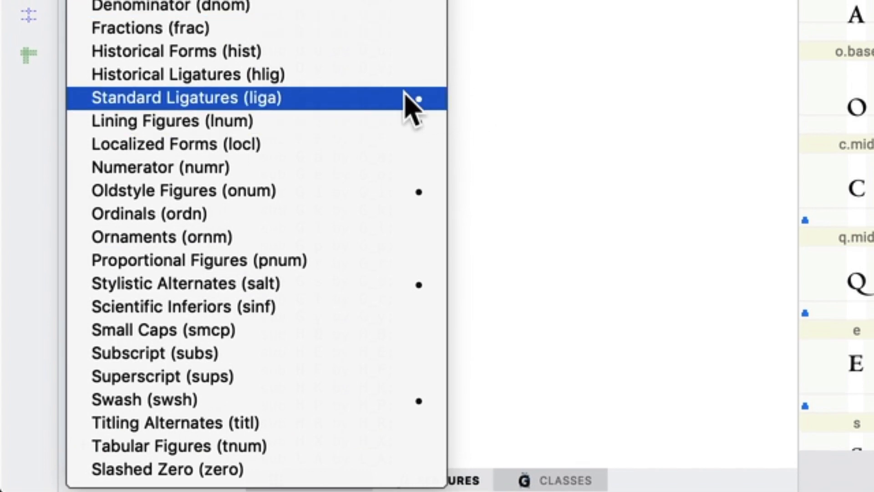
# Add Standard Ligatures (liga), Stylistic Alternates (salt) and Swash (swsh) features with auto-generated code
pyautogui.click(189, 98)
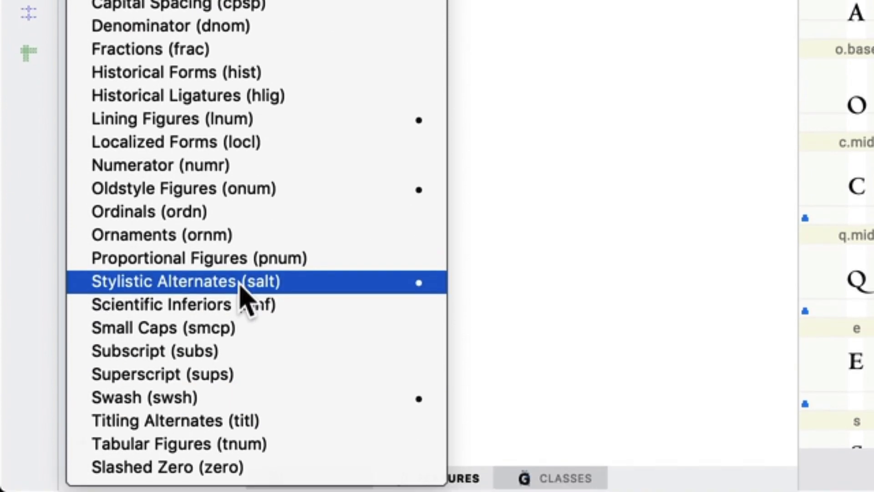
pyautogui.click(187, 281)
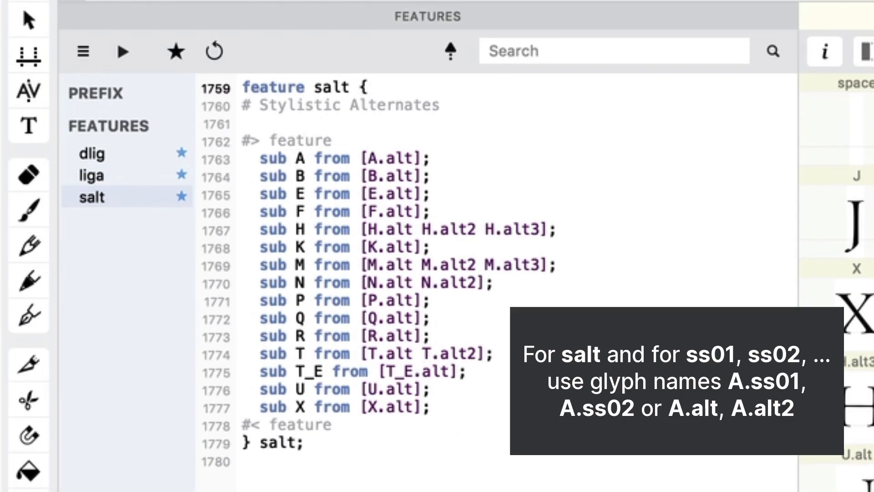
pyautogui.click(97, 218)
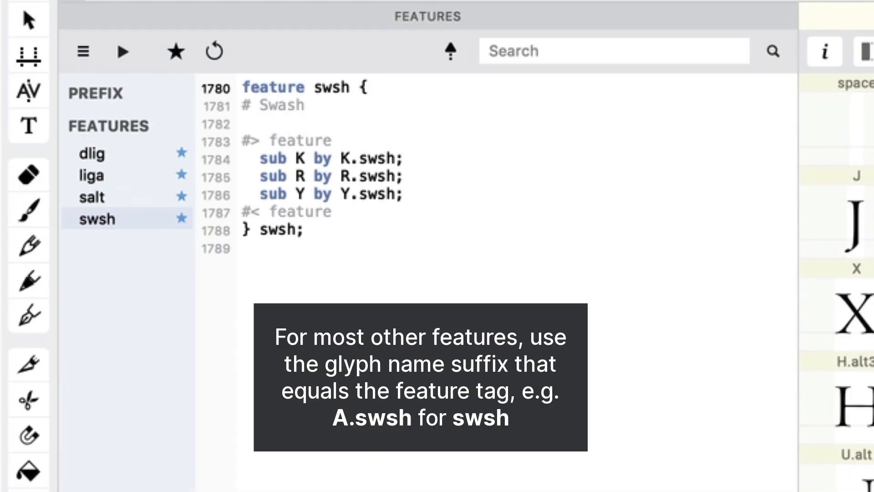